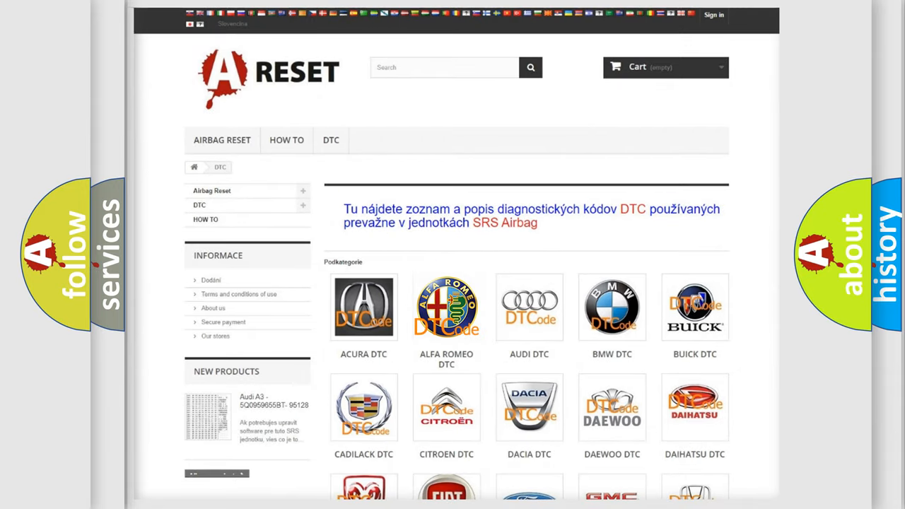
# - Open the ALFA ROMEO DTC category and scroll down its diagnostic code subcategories
pyautogui.click(446, 308)
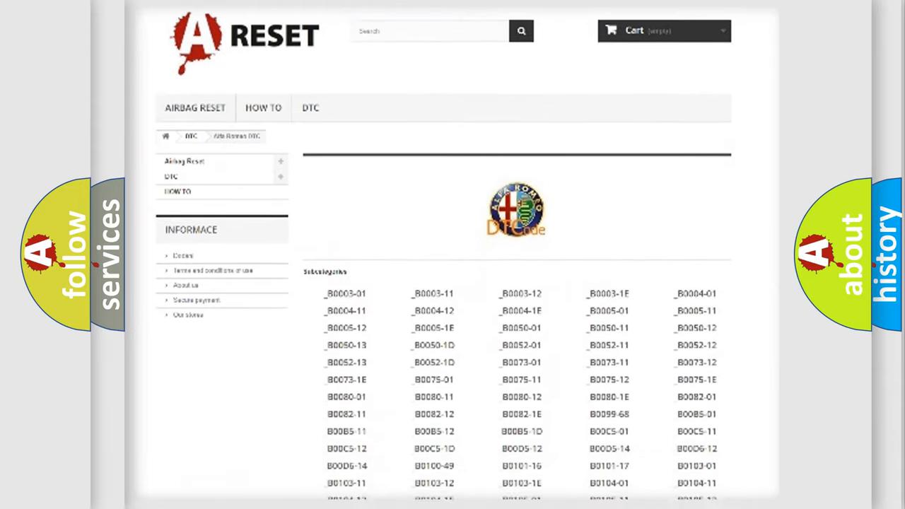
pyautogui.scroll(-3)
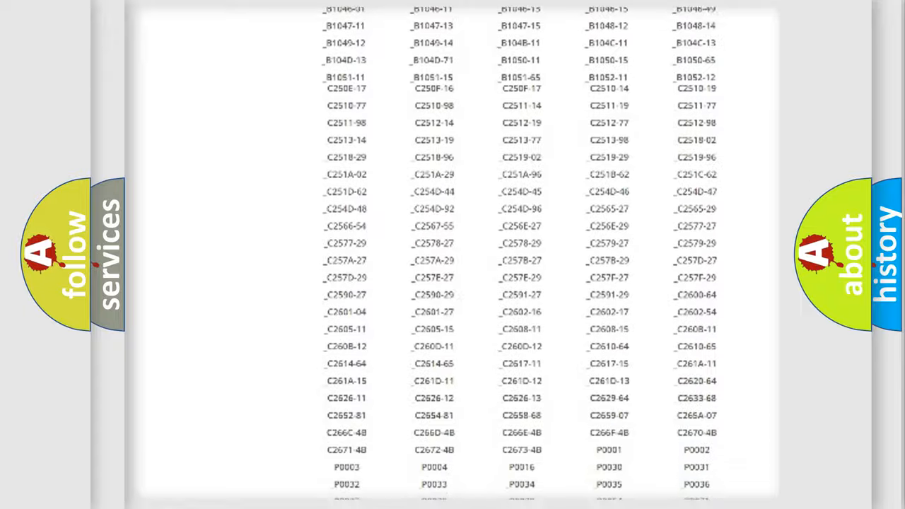